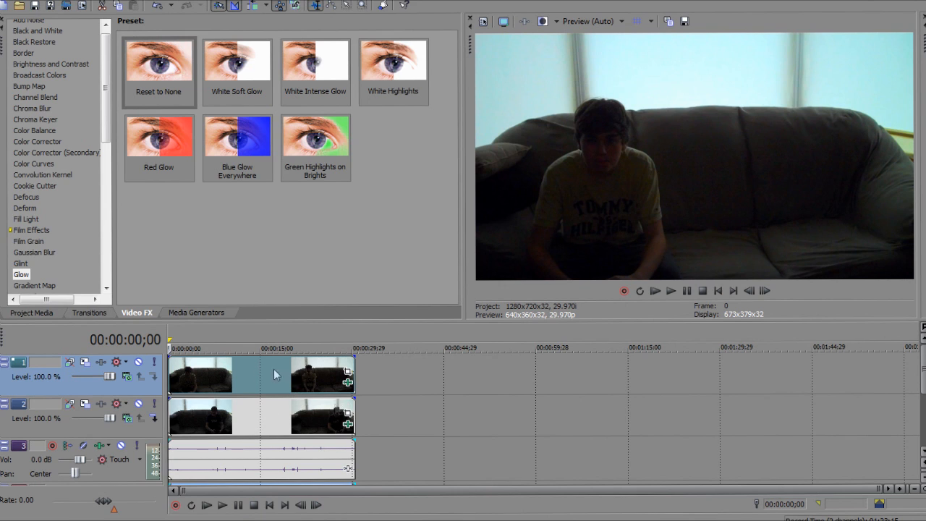
{"action": "mouse_move", "coordinate": [283, 388]}
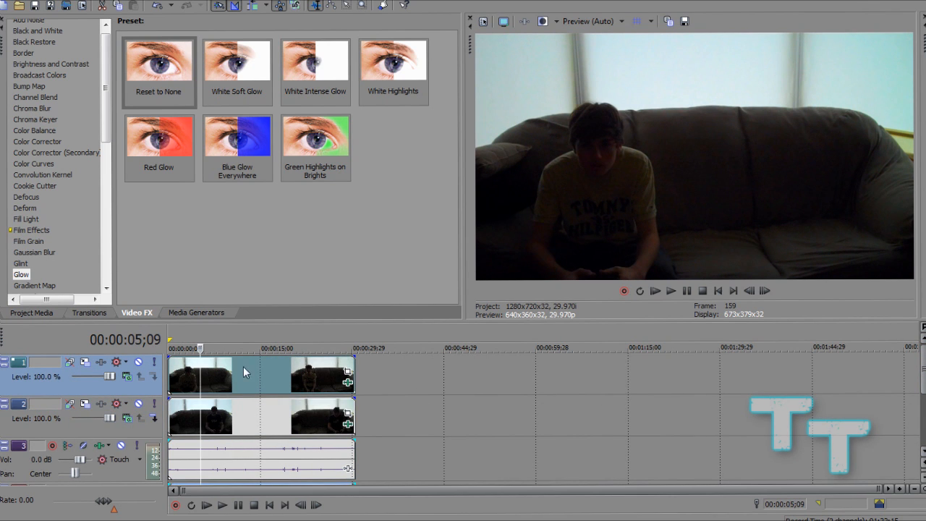
{"action": "mouse_move", "coordinate": [316, 418]}
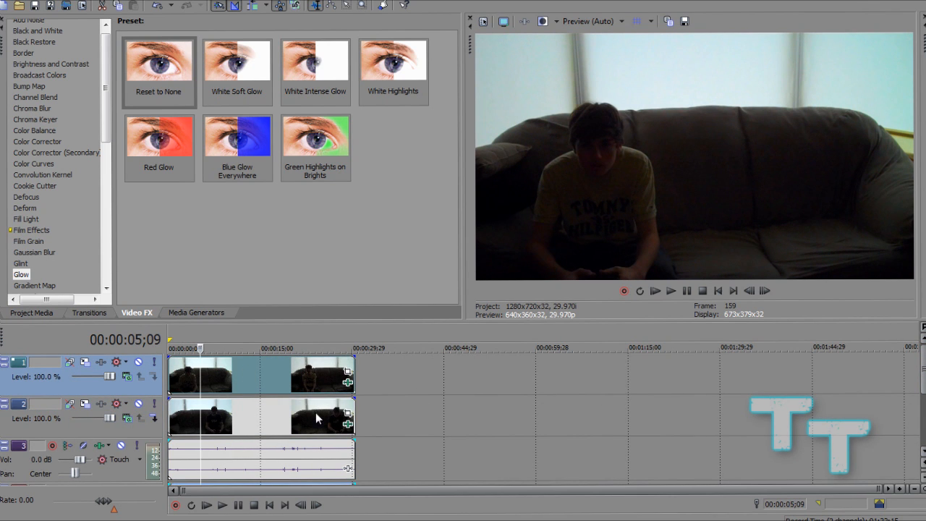
{"action": "mouse_move", "coordinate": [347, 374]}
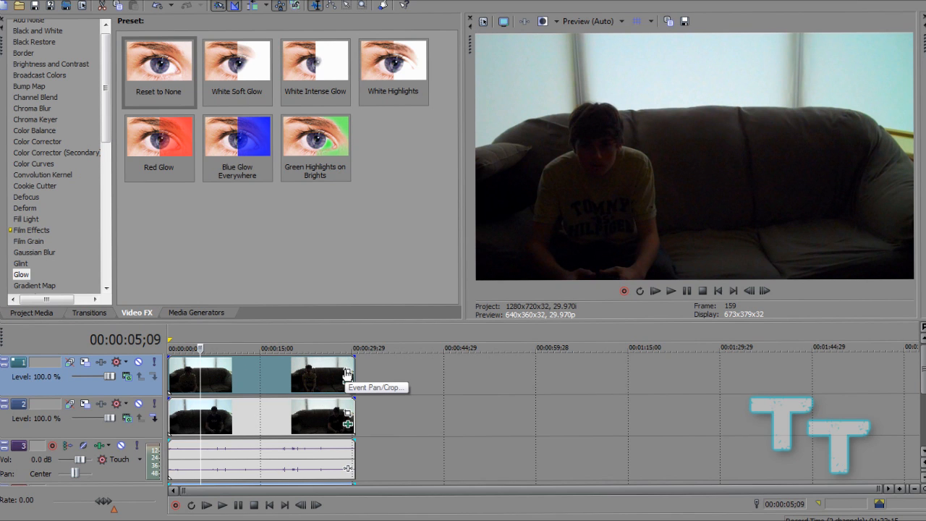
Enable a mask on the top clip through its Video Event Pan/Crop settings
{"action": "right_click", "coordinate": [345, 373]}
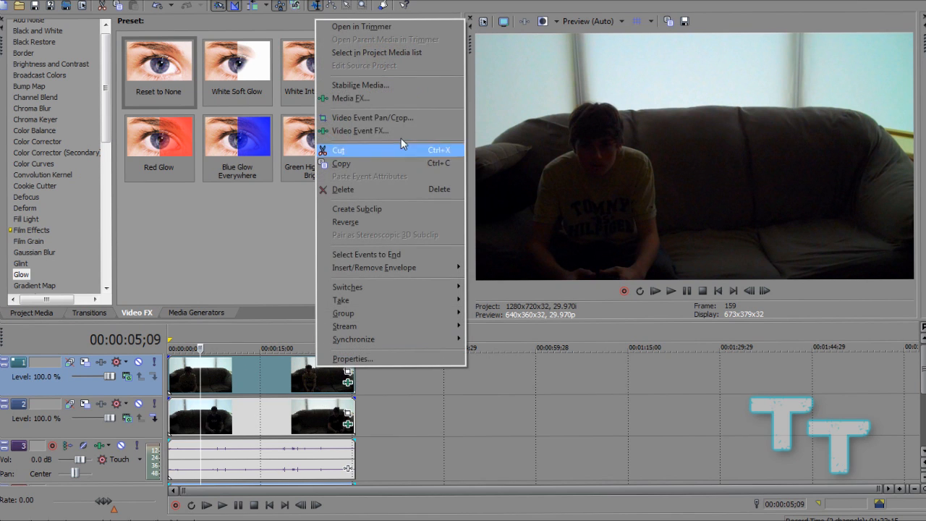
{"action": "left_click", "coordinate": [371, 117]}
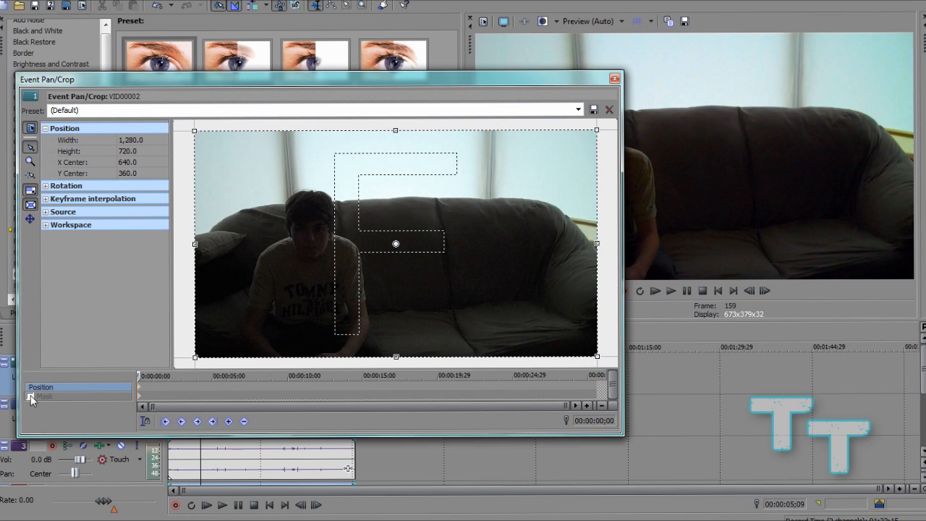
{"action": "mouse_move", "coordinate": [32, 399]}
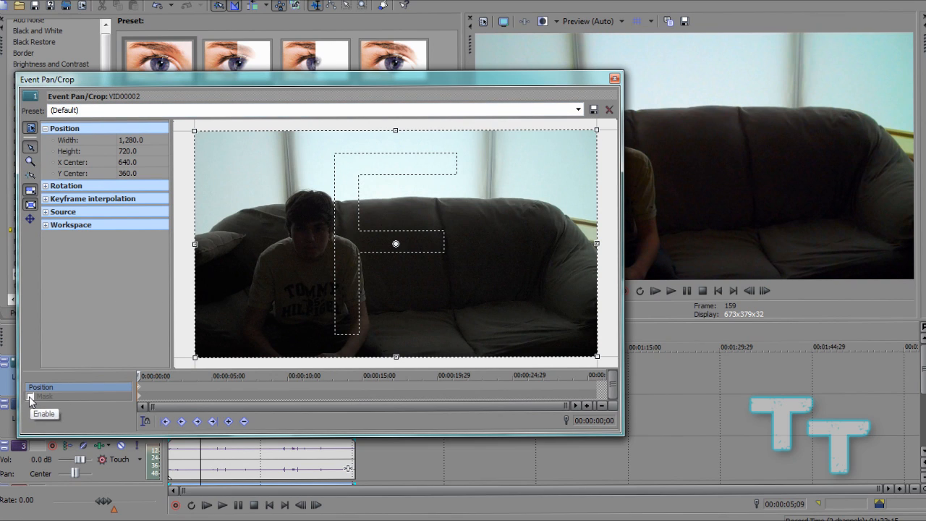
{"action": "left_click", "coordinate": [45, 397]}
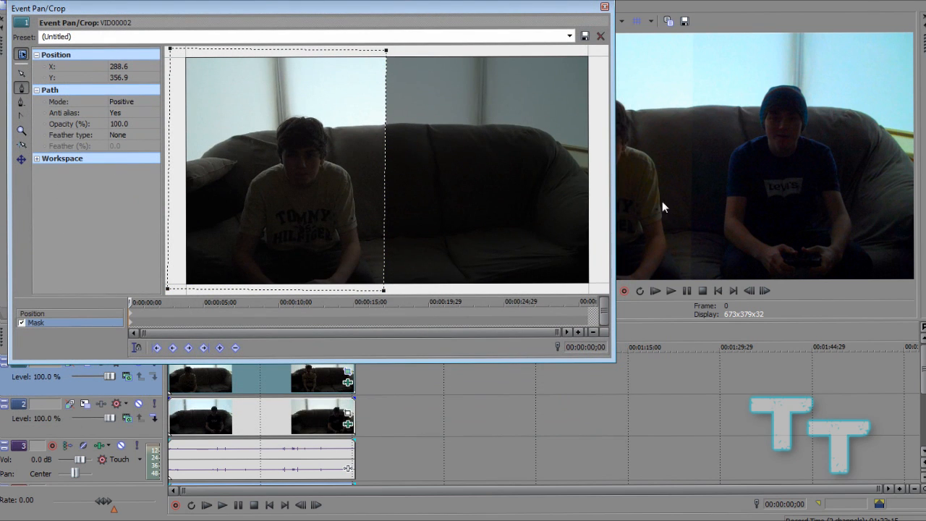
{"action": "mouse_move", "coordinate": [523, 9]}
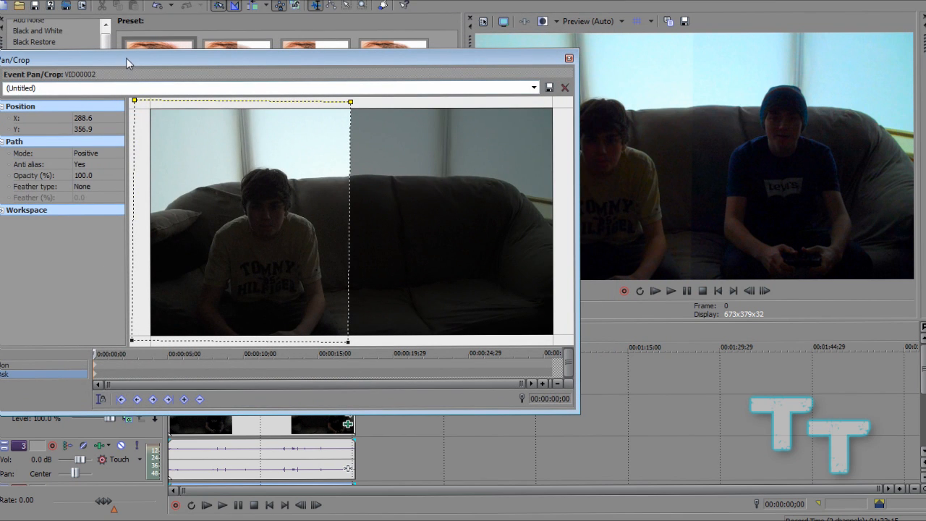
Show the feather type choices for the left-half rectangle mask
{"action": "left_click", "coordinate": [152, 191]}
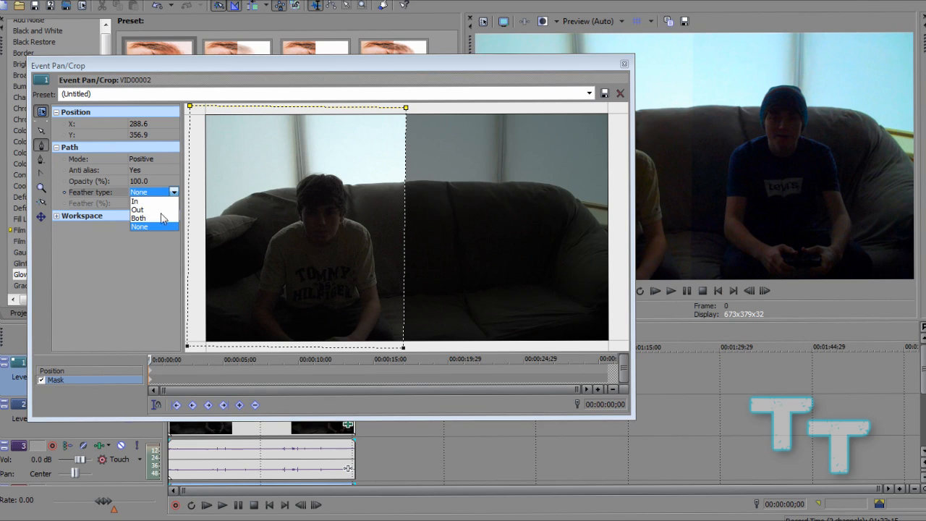
Feather the mask edge on both sides at about 28 percent and close Pan/Crop
{"action": "left_click", "coordinate": [139, 217]}
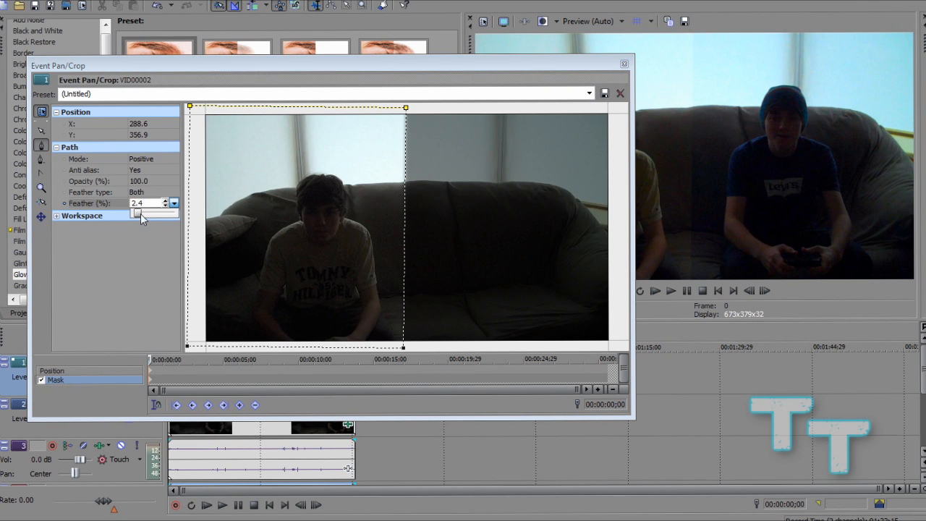
{"action": "left_click_drag", "start_coordinate": [135, 214], "coordinate": [158, 214]}
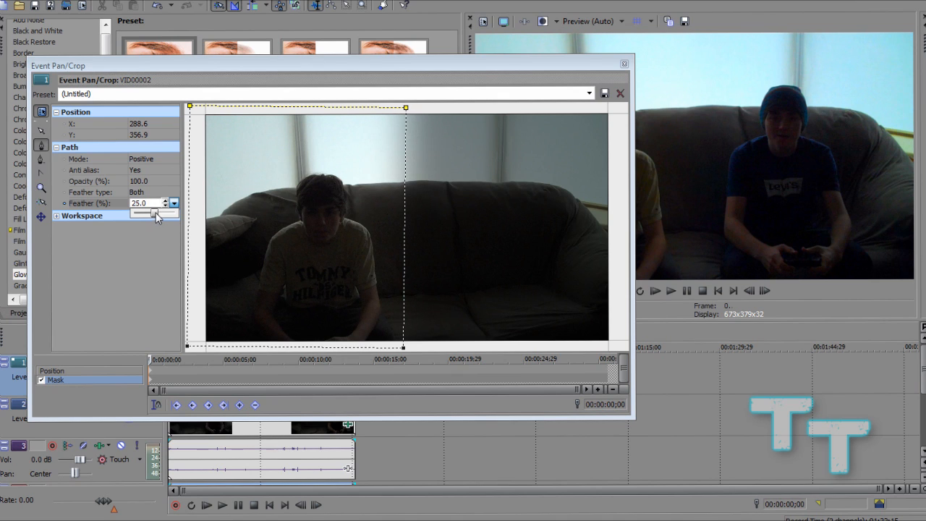
{"action": "left_click_drag", "start_coordinate": [145, 212], "coordinate": [157, 213]}
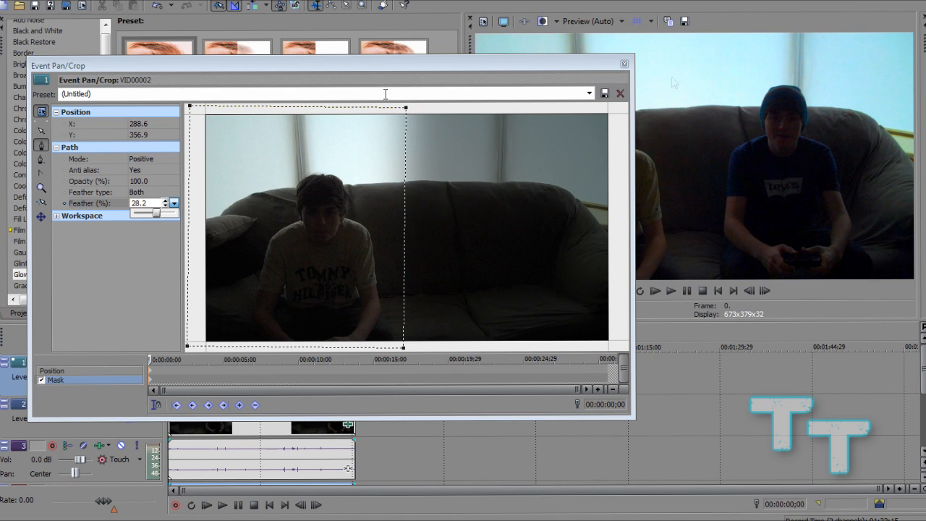
{"action": "left_click", "coordinate": [619, 93]}
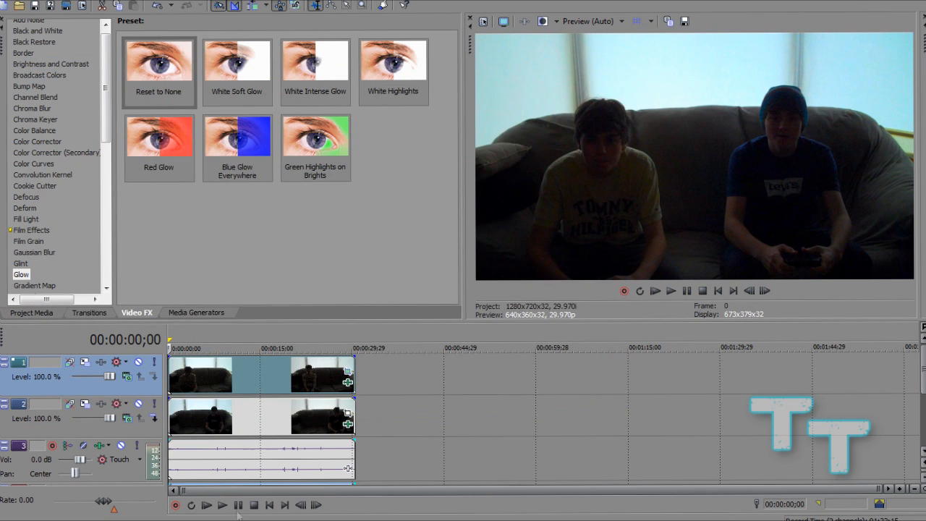
Play back the clone effect in the preview, then pause it
{"action": "left_click", "coordinate": [222, 505]}
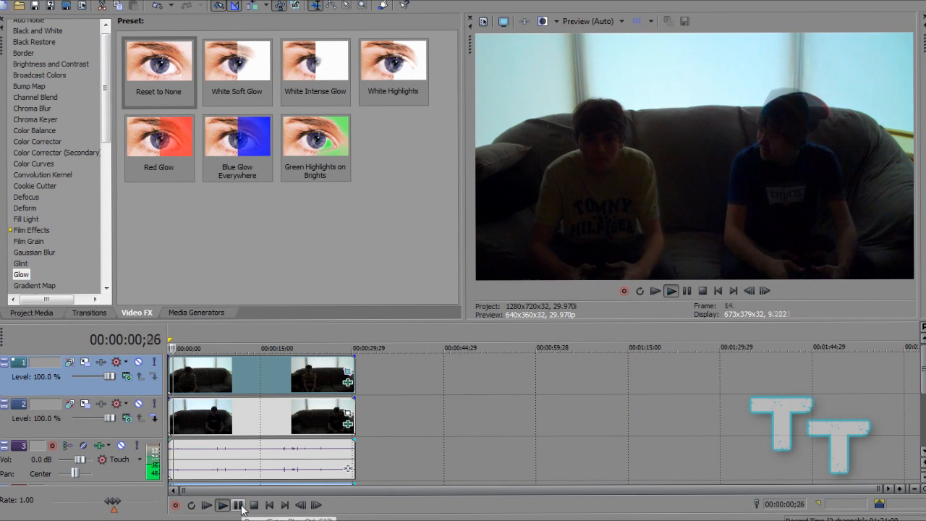
{"action": "left_click", "coordinate": [223, 505]}
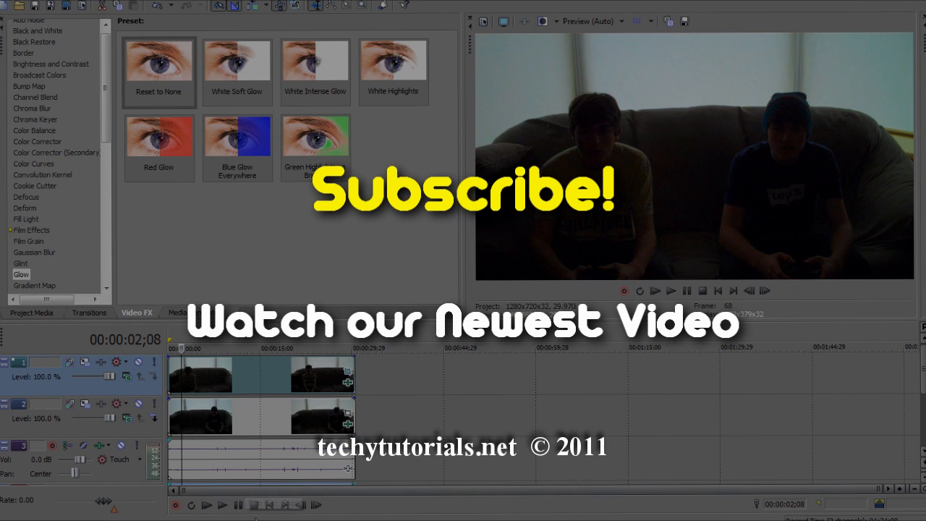
{"action": "mouse_move", "coordinate": [232, 503]}
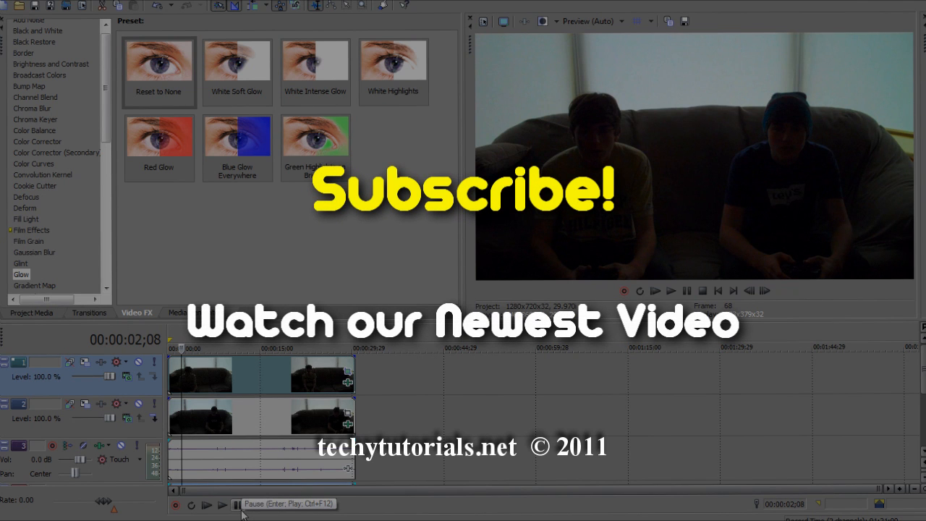